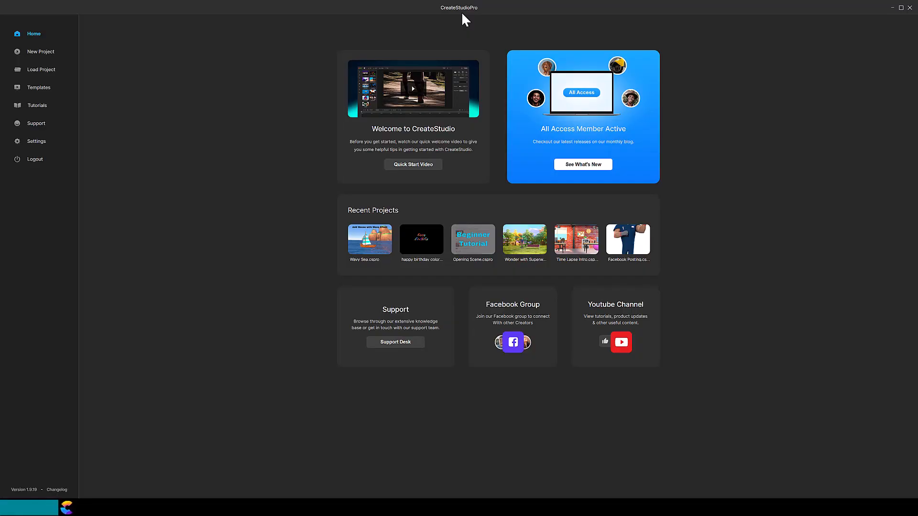
mouse_move(397, 41)
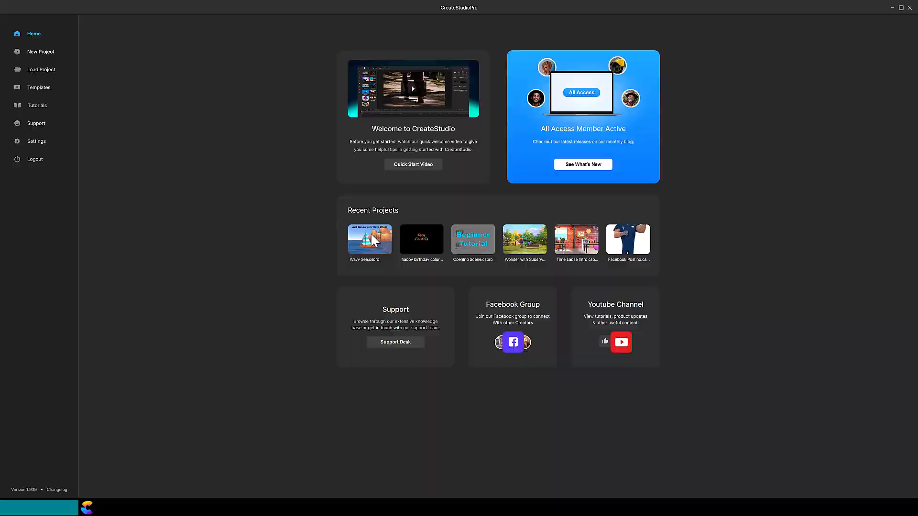
- Create a white-canvas 1080p HD landscape project and show the Studio asset library
left_click(41, 52)
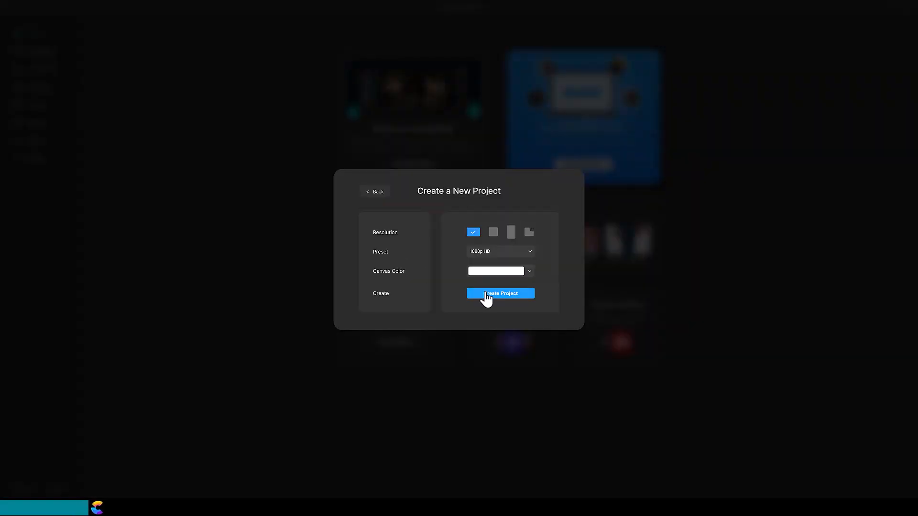
left_click(499, 293)
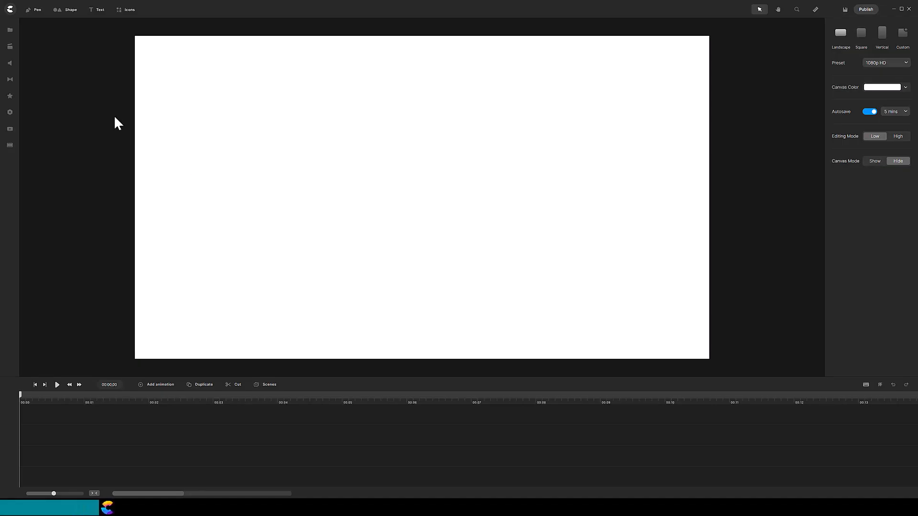
left_click(9, 47)
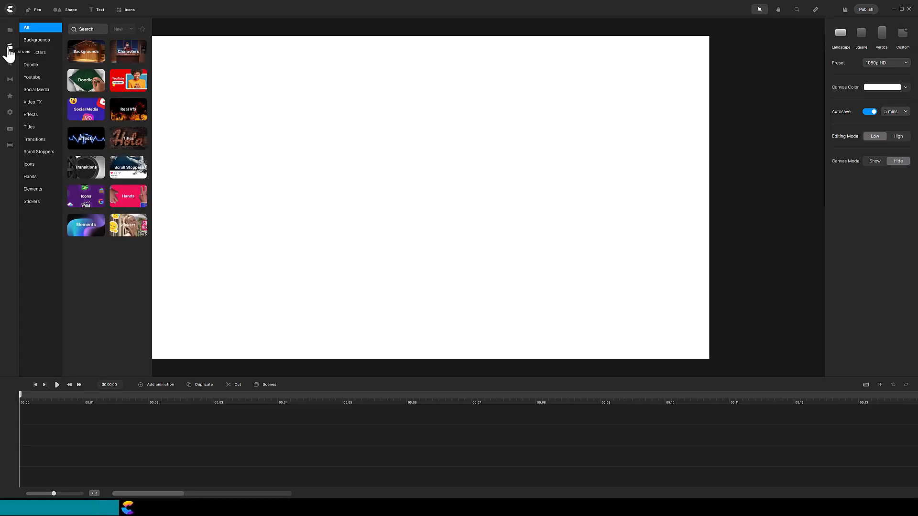
- Add the 3D character Jack from the Characters category to the canvas
left_click(127, 52)
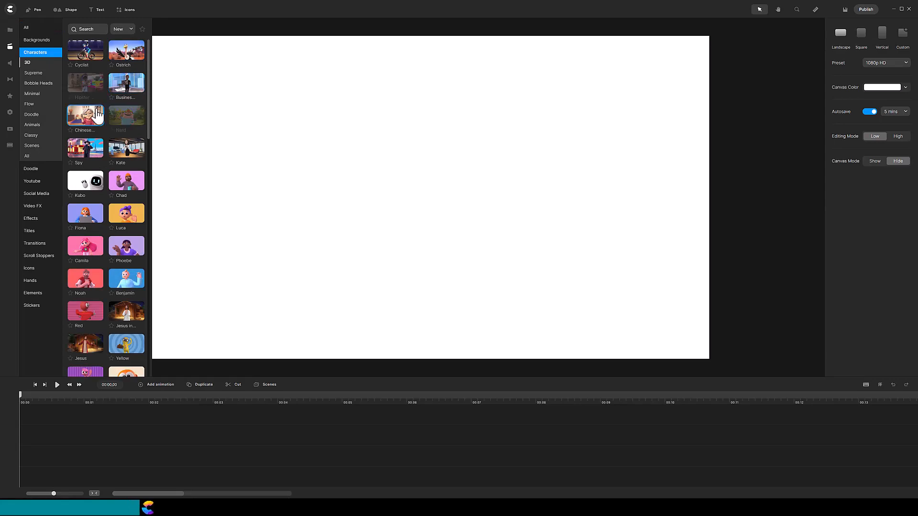
scroll("down", 3)
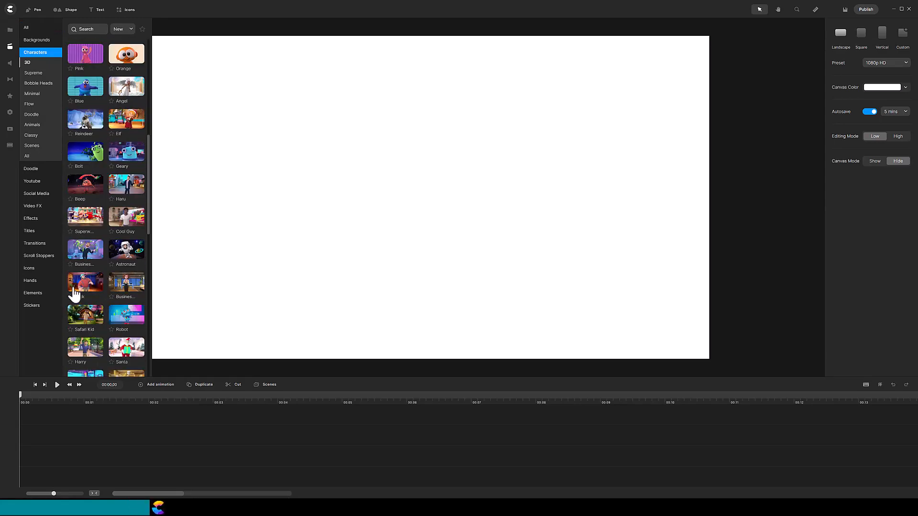
left_click(85, 286)
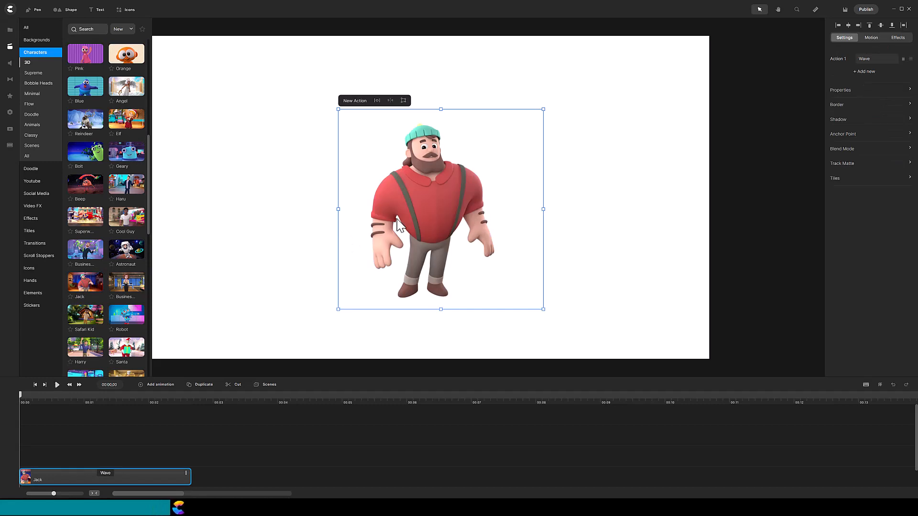
- Switch Jack's Action 1 from waving to Walking, then return to the Home screen
left_click(876, 58)
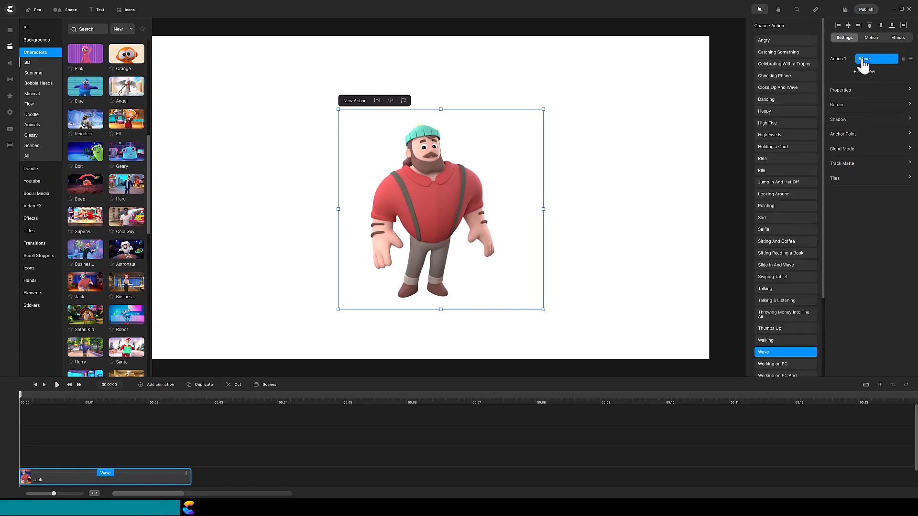
left_click(785, 340)
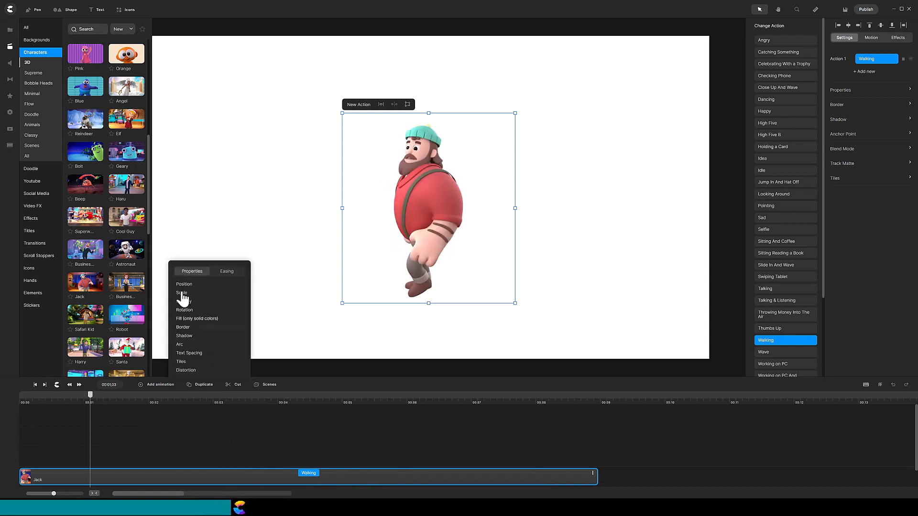
left_click(183, 284)
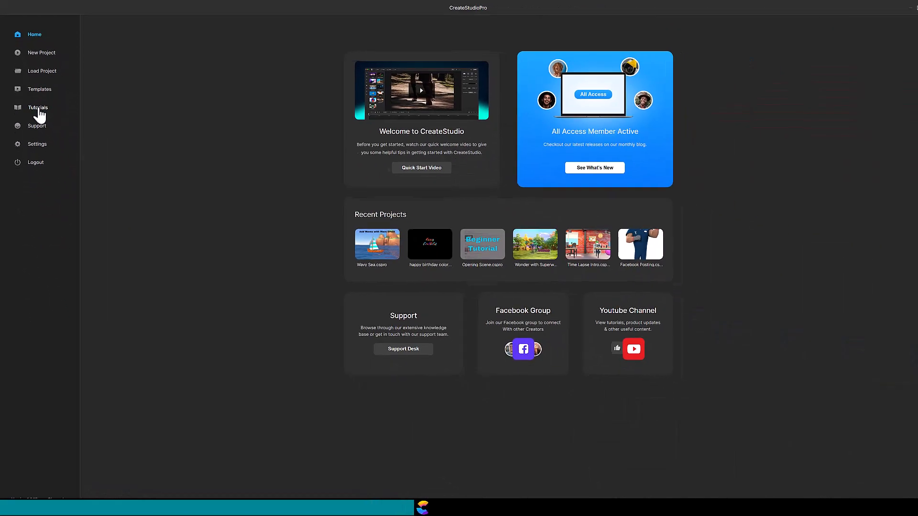
- Open learn.createstudio.com from the Home sidebar's Tutorials link
left_click(38, 107)
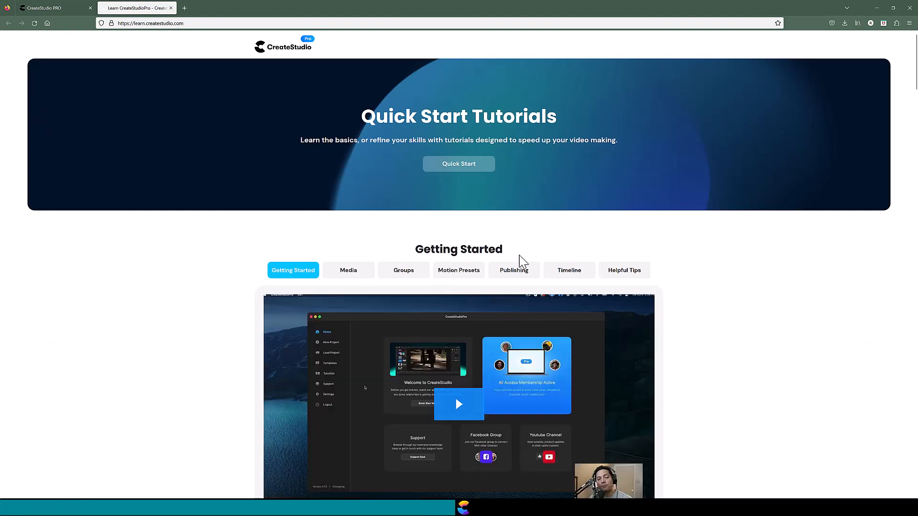
- Scroll the learn page through Getting Started, General Training Videos, More Tutorials and Characters
scroll("down", 3)
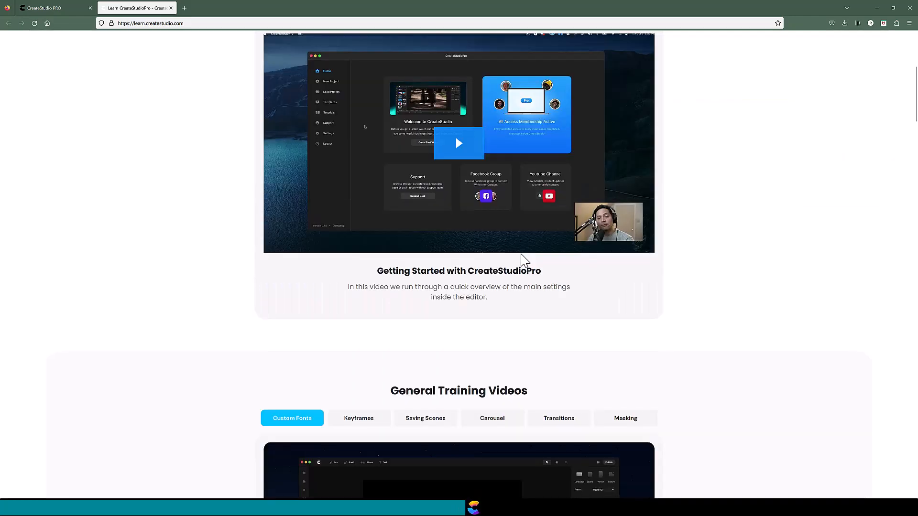
scroll("down", 3)
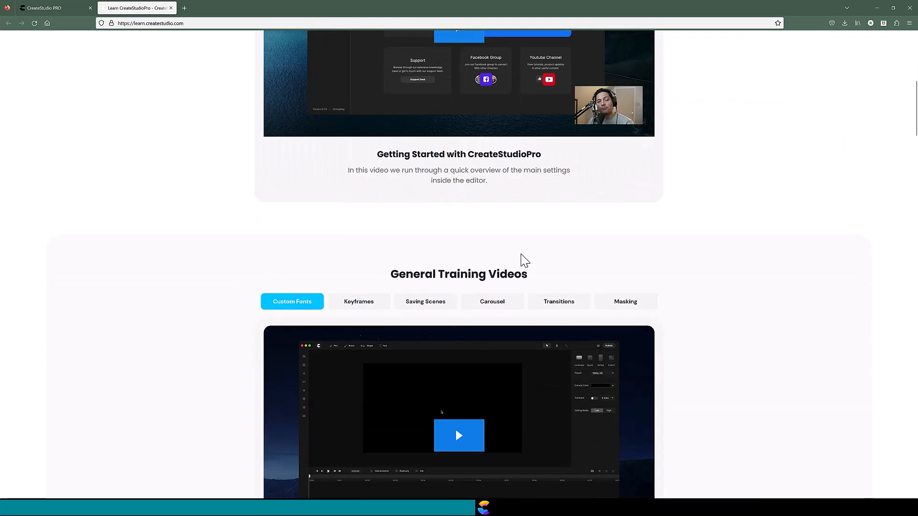
scroll("down", 3)
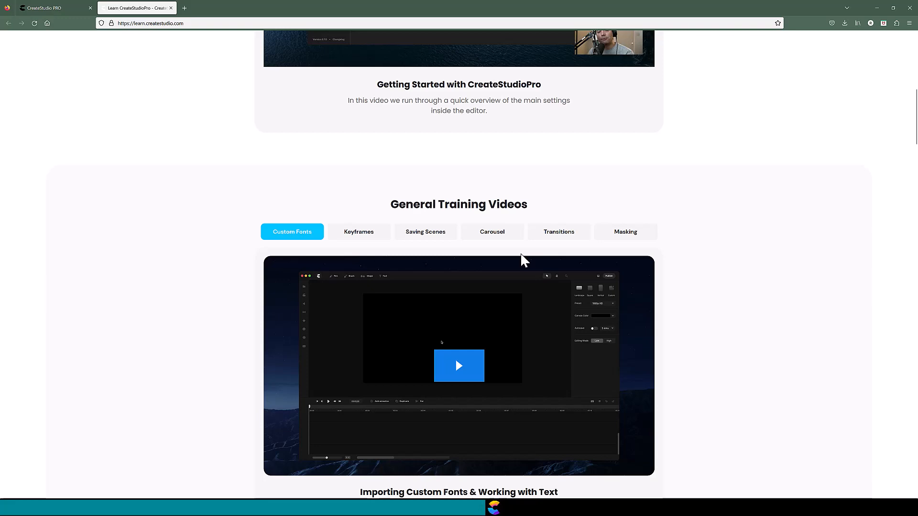
scroll("down", 3)
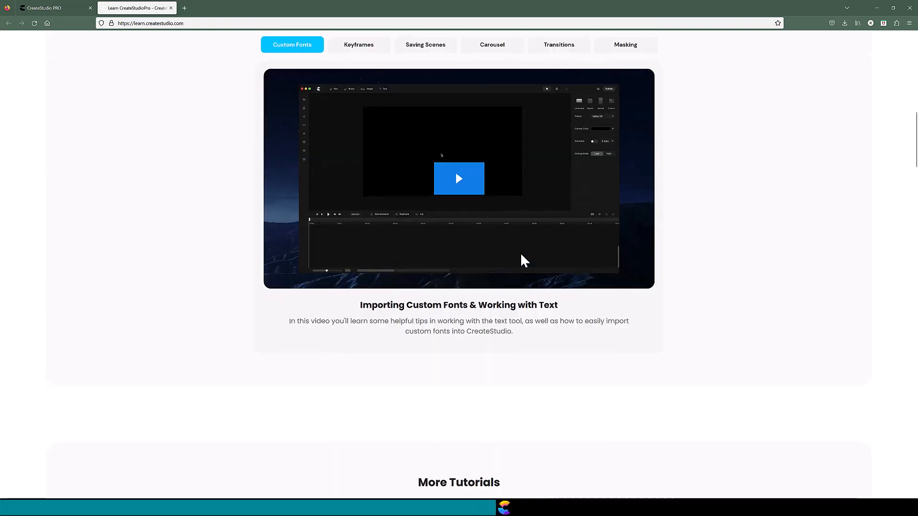
scroll("down", 3)
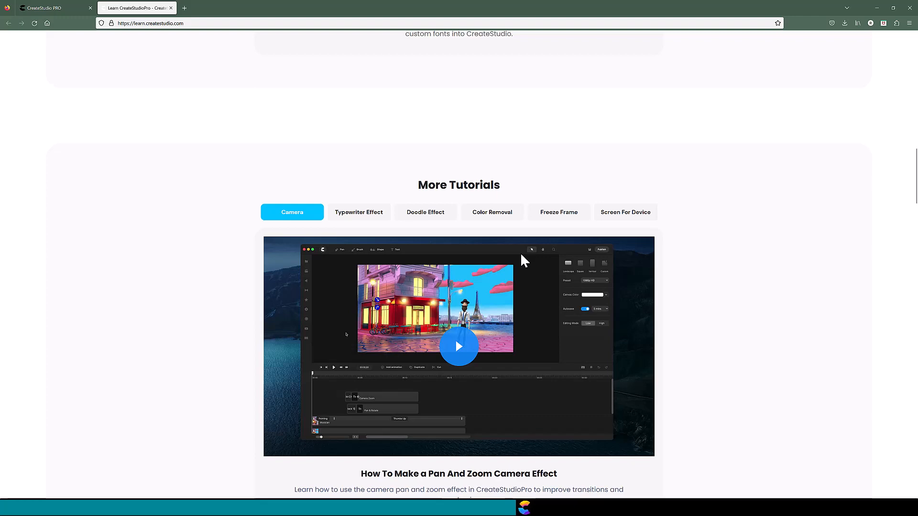
scroll("down", 3)
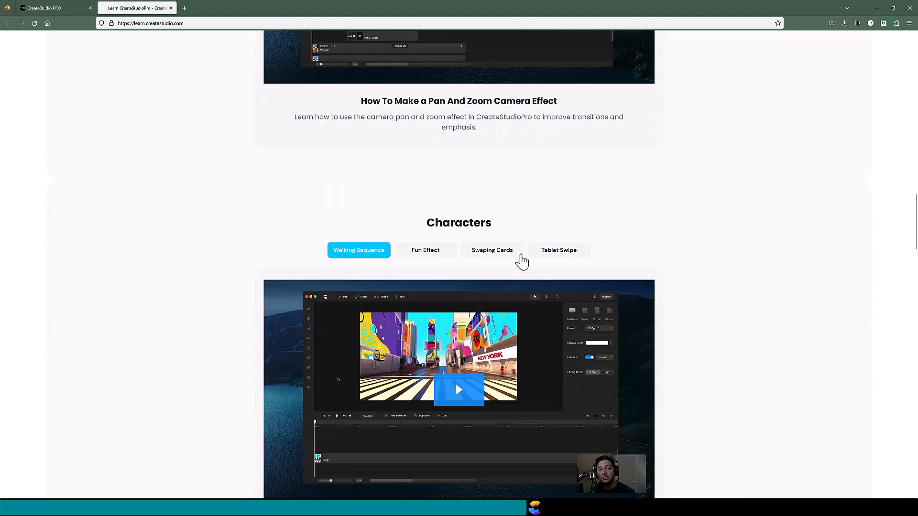
scroll("down", 3)
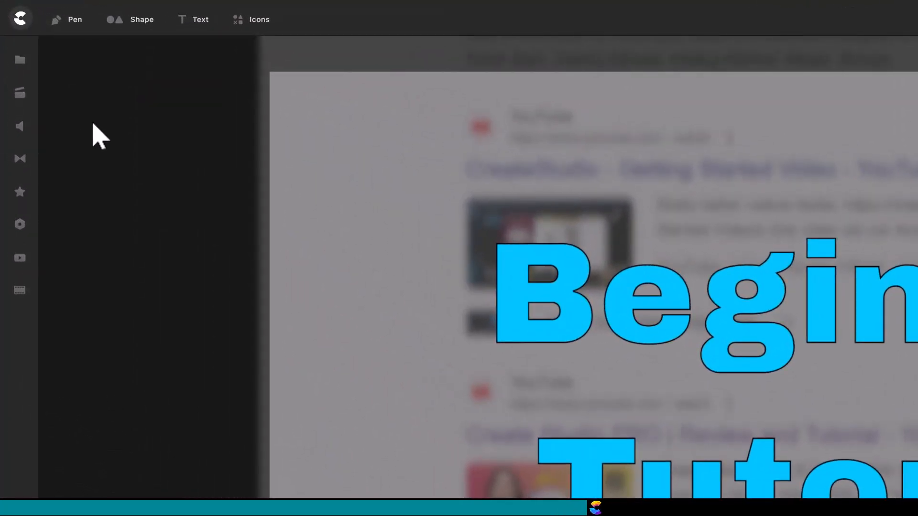
- Choose Tutorials from the editor's top-left hamburger menu
left_click(20, 18)
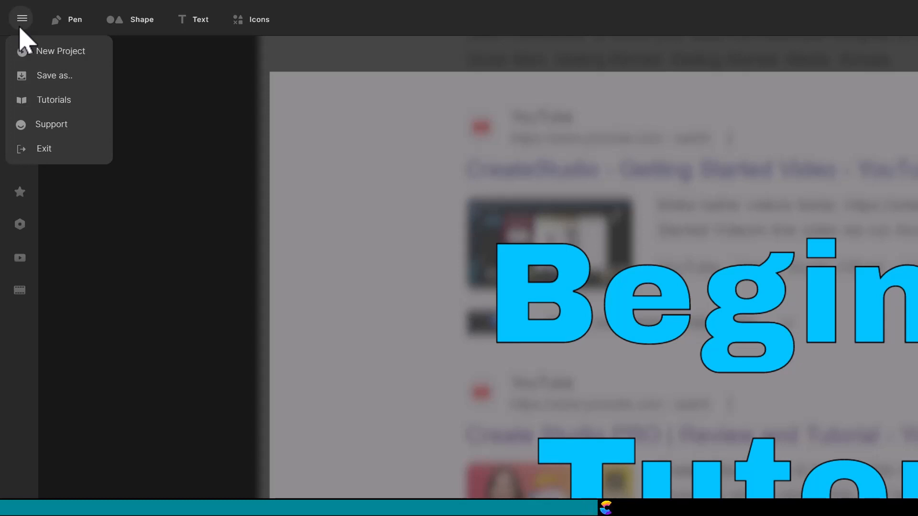
mouse_move(53, 99)
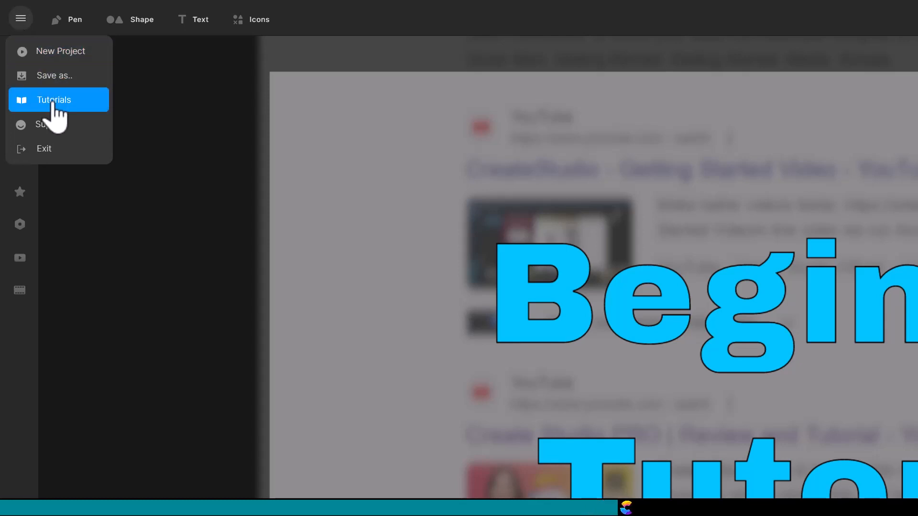
left_click(53, 100)
type("create")
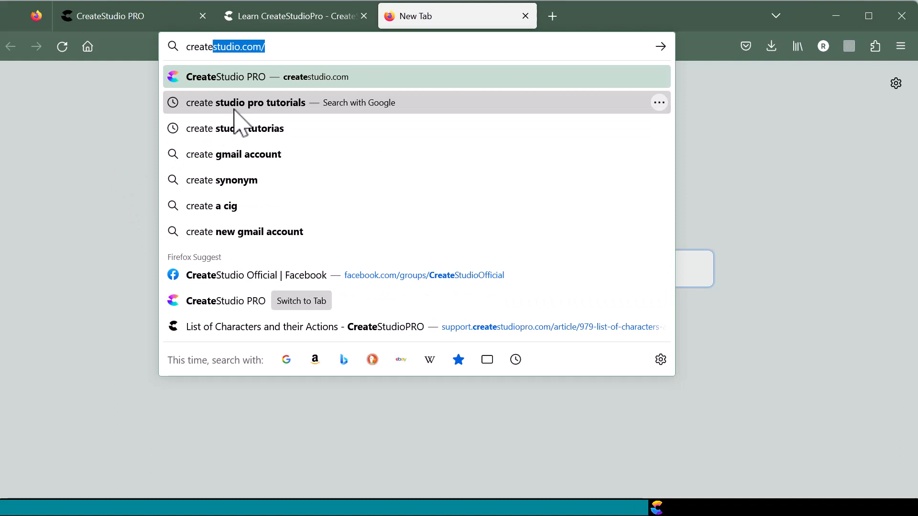
- Search Google for 'create studio pro tutorials' via the Firefox address-bar suggestion
left_click(270, 102)
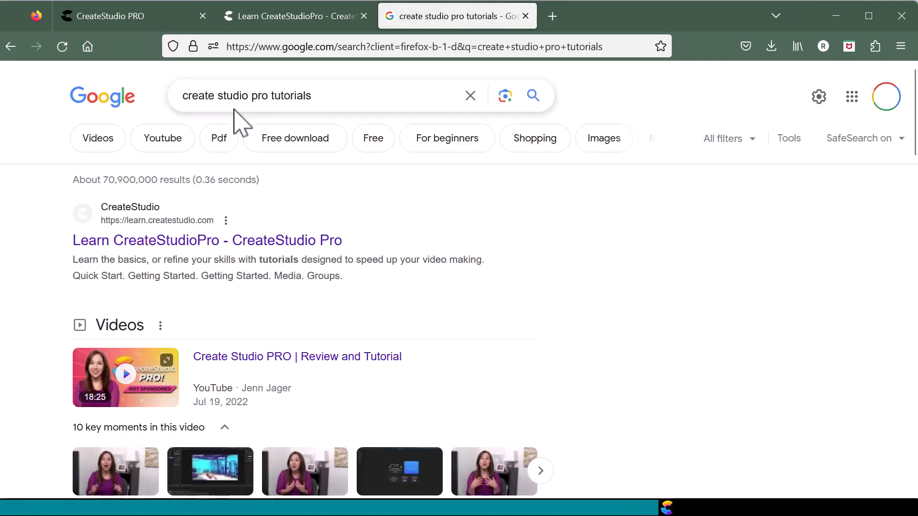